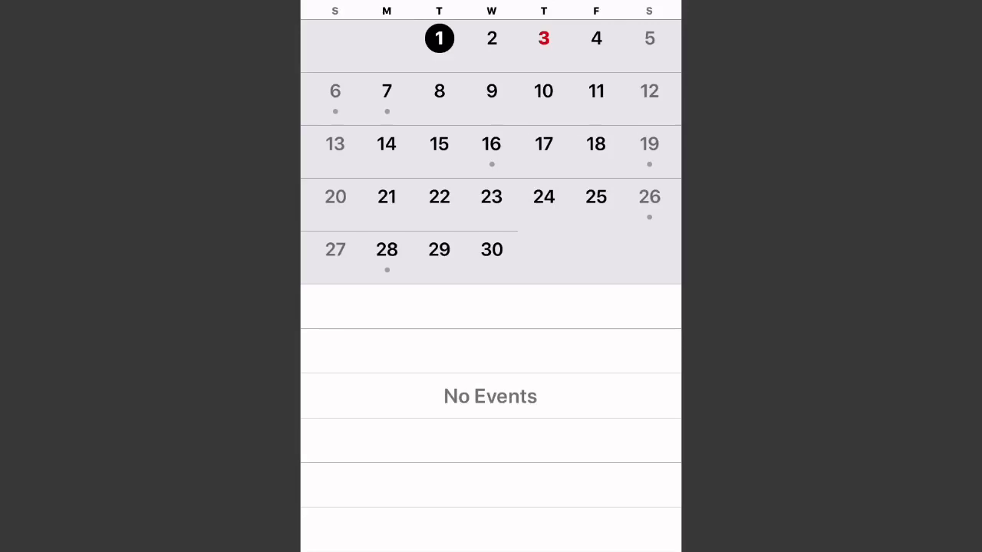
- Select September 3 in the month grid and confirm it has no events
{"action": "left_click", "coordinate": [544, 39]}
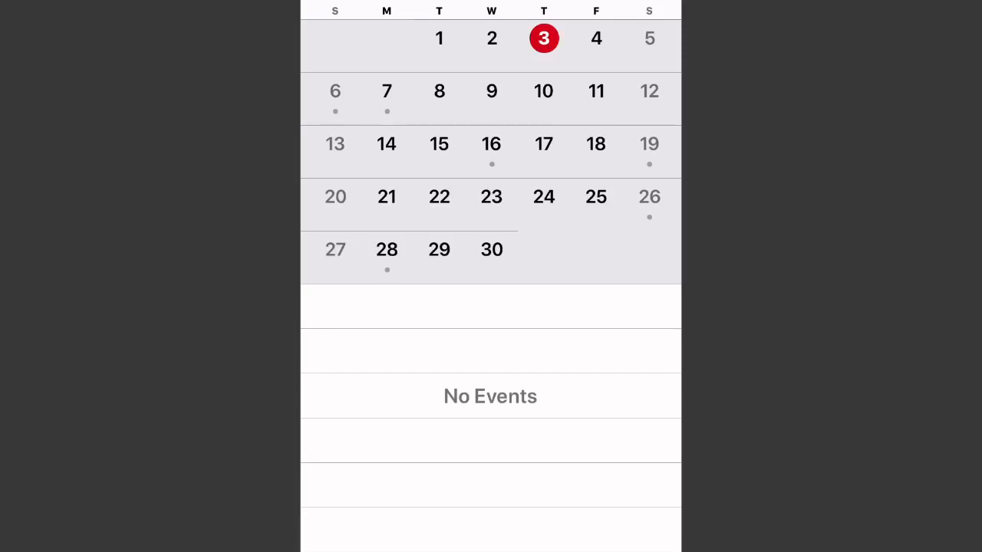
- Check September 5, then show the 6th's Tournament 3 Round 6 (16:00–17:00)
{"action": "left_click", "coordinate": [649, 38]}
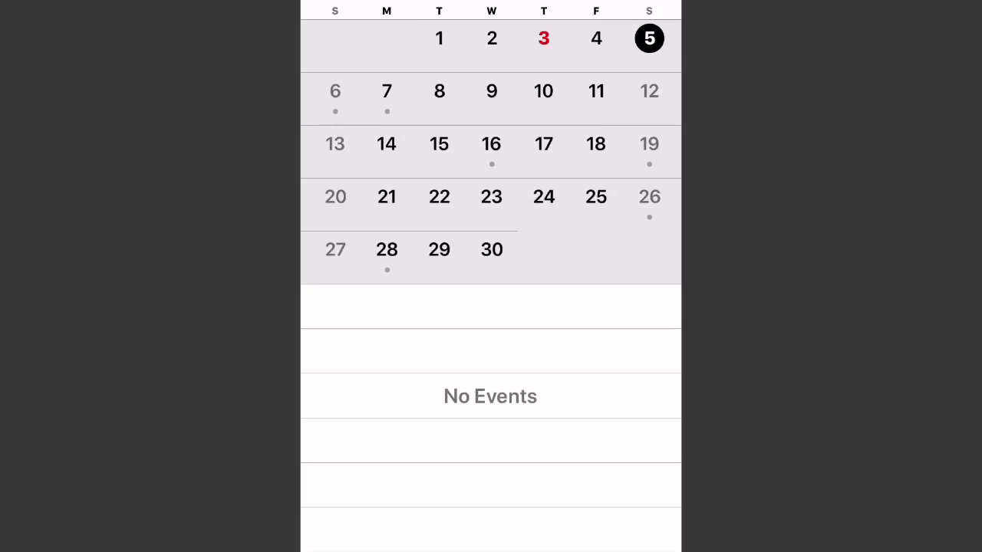
{"action": "left_click", "coordinate": [334, 91]}
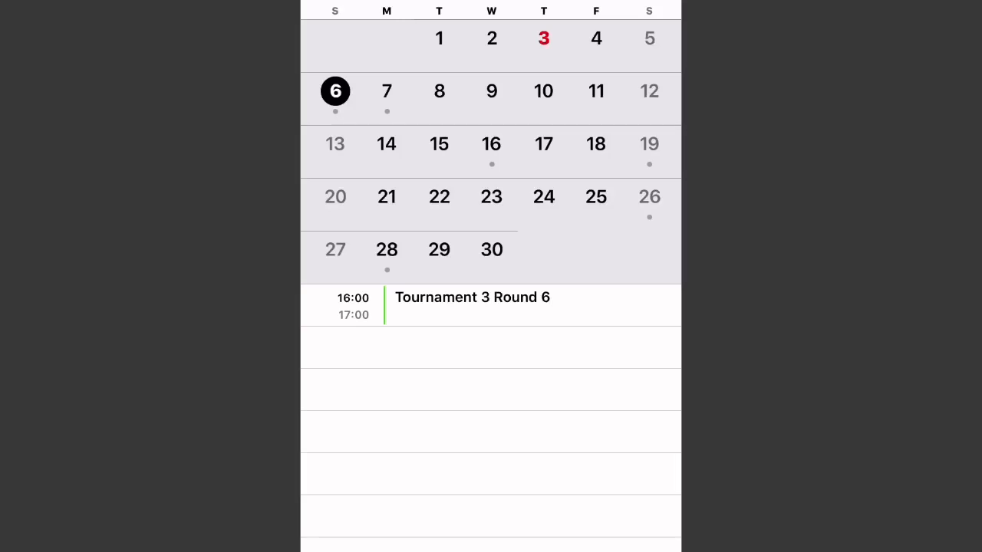
- Select September 7 to list its two all-day Labor Day entries
{"action": "left_click", "coordinate": [386, 90]}
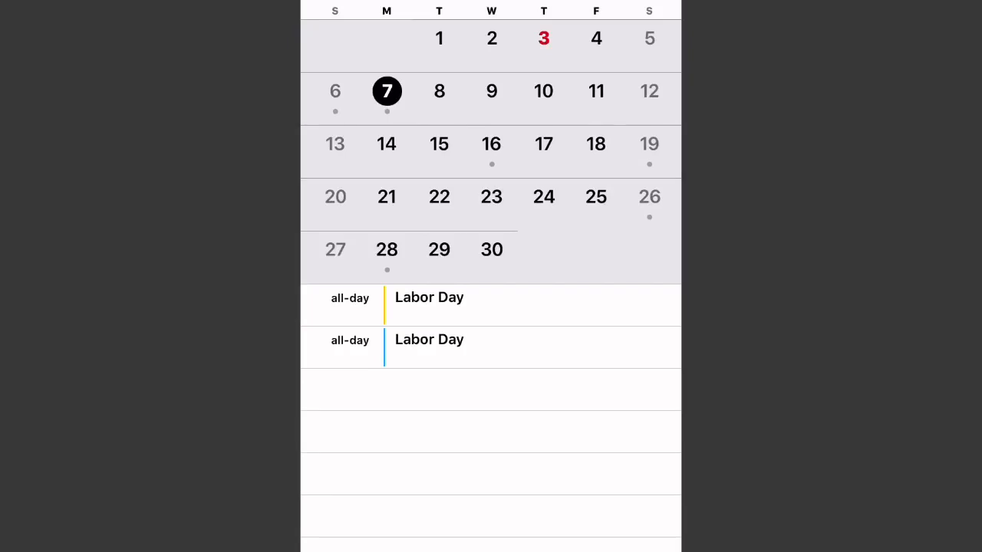
- Select September 11 and confirm its event list is empty
{"action": "left_click", "coordinate": [596, 90]}
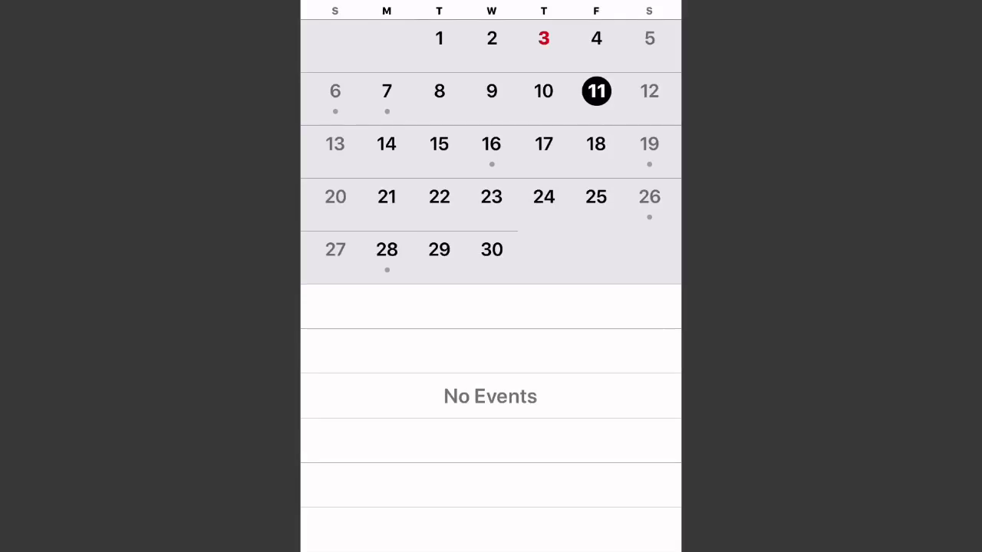
- Show Tournament 3 Round 7 on the 16th, Rosh Hashanah on the 19th, then the empty 21st
{"action": "left_click", "coordinate": [490, 144]}
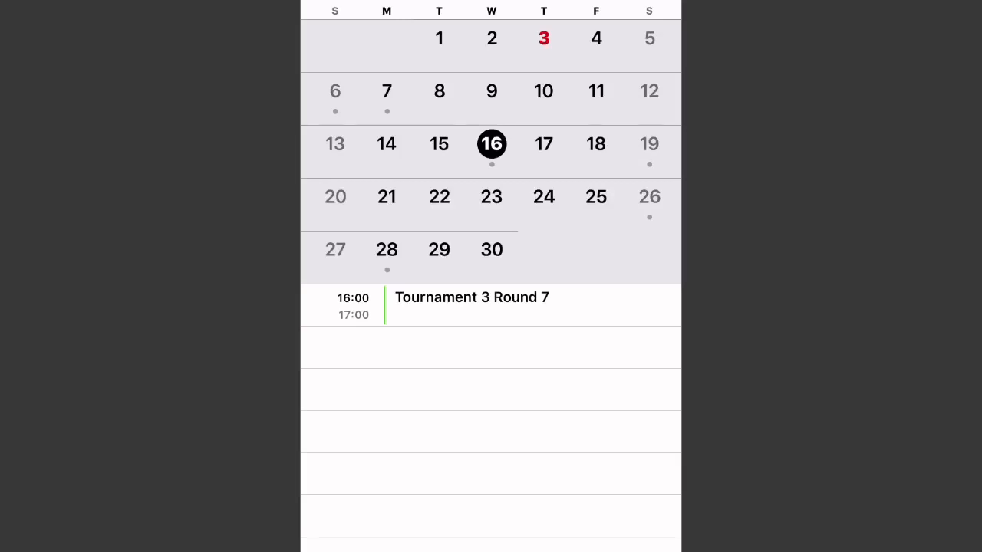
{"action": "left_click", "coordinate": [648, 144]}
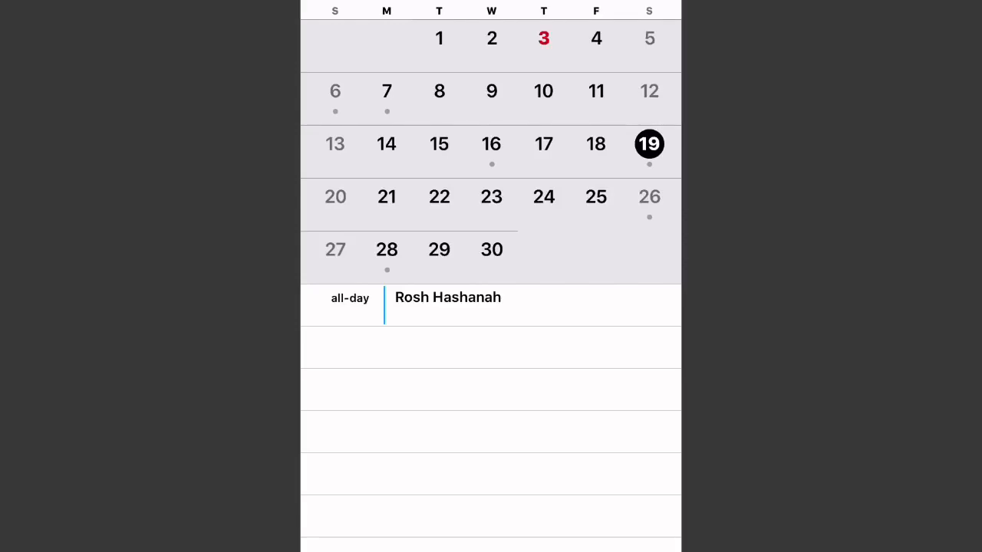
{"action": "left_click", "coordinate": [386, 196]}
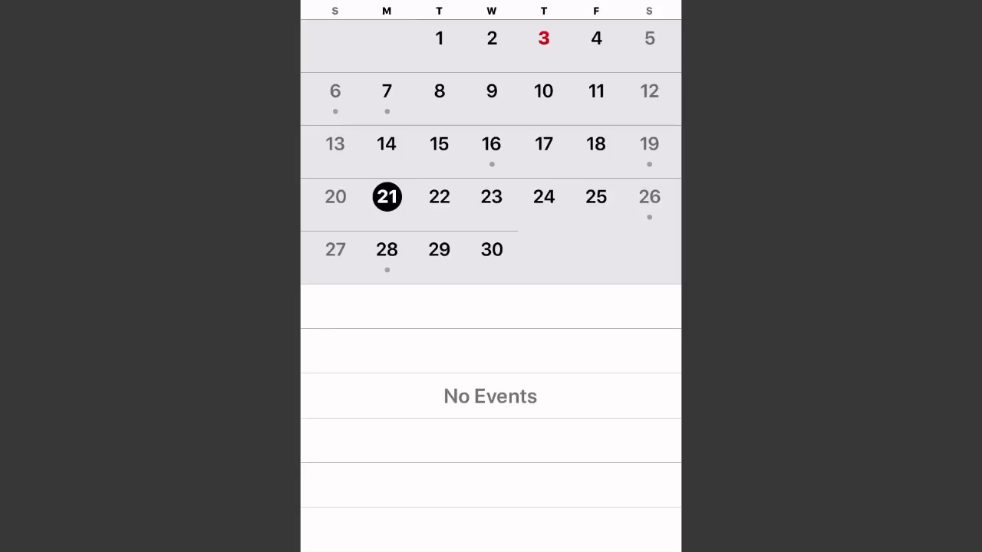
- Revisit the 7th's two Labor Day entries, then the 19th's all-day Rosh Hashanah
{"action": "left_click", "coordinate": [386, 90]}
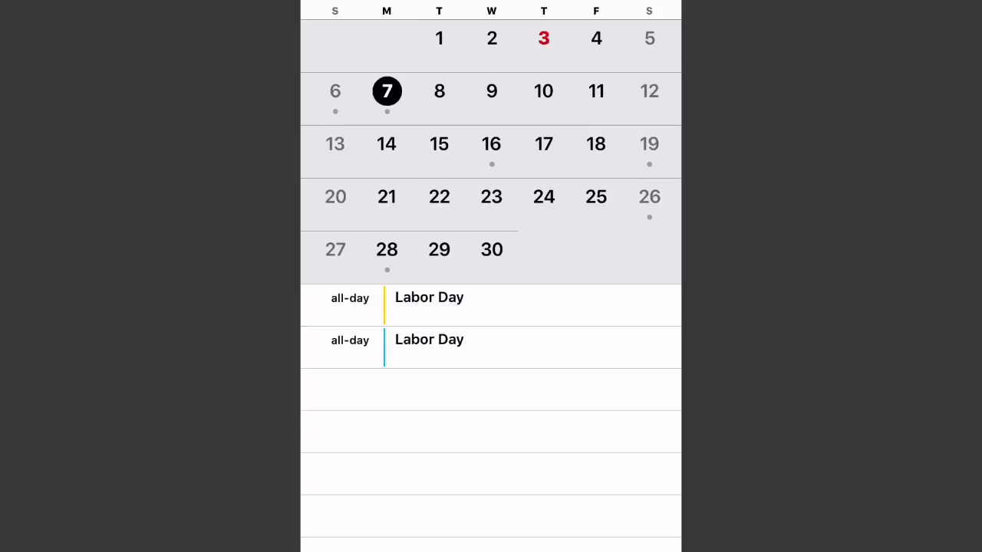
{"action": "left_click", "coordinate": [387, 197]}
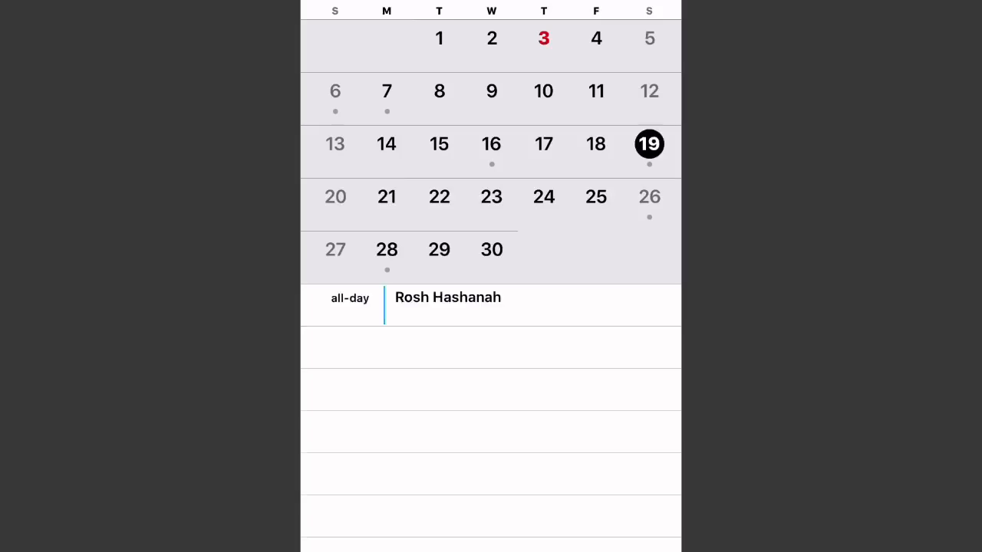
- View the 22nd, briefly return to the 19th's Rosh Hashanah, then reopen the empty 22nd
{"action": "left_click", "coordinate": [439, 197]}
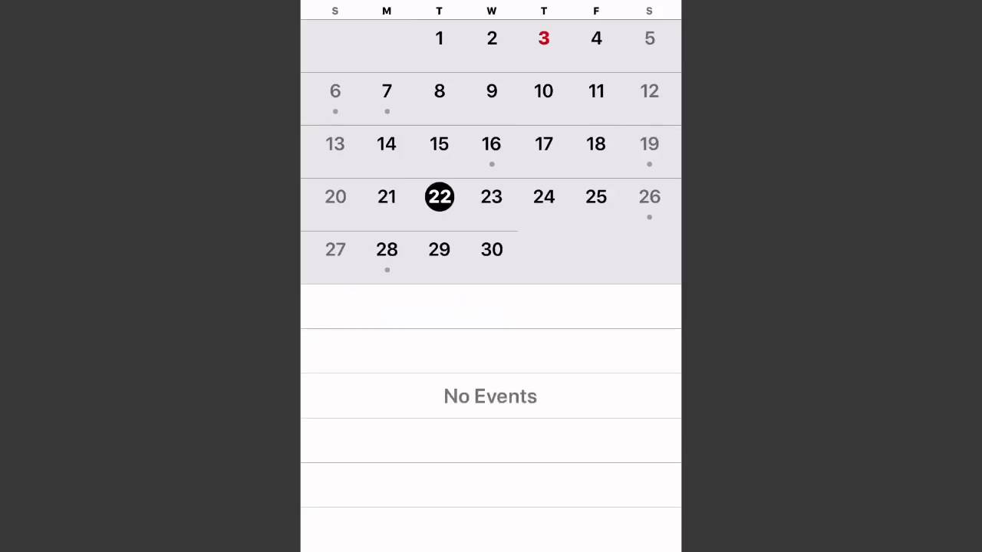
{"action": "left_click", "coordinate": [649, 143]}
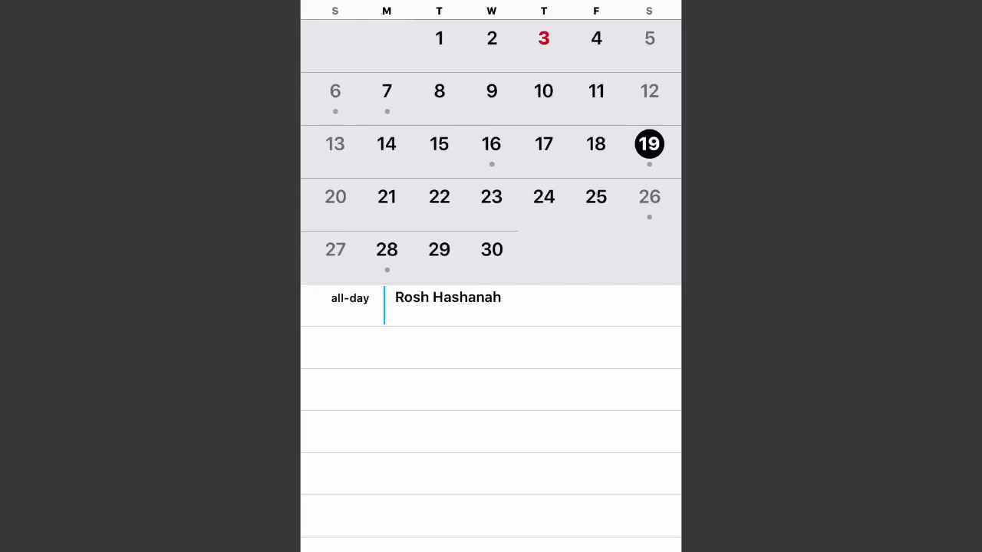
{"action": "left_click", "coordinate": [438, 196]}
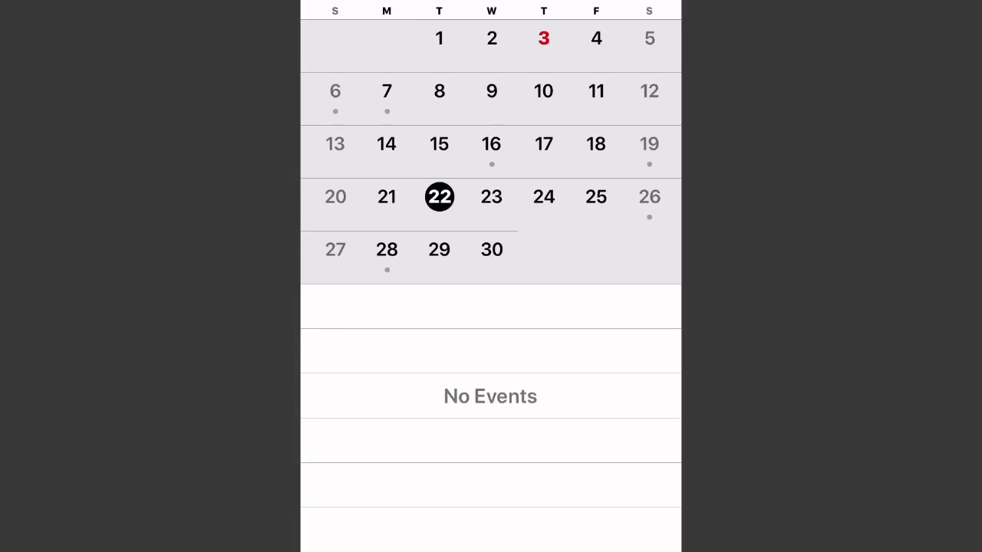
- Show Tournament 3 Round 8 on September 26, then the all-day Yom Kippur on the 28th
{"action": "left_click", "coordinate": [648, 196]}
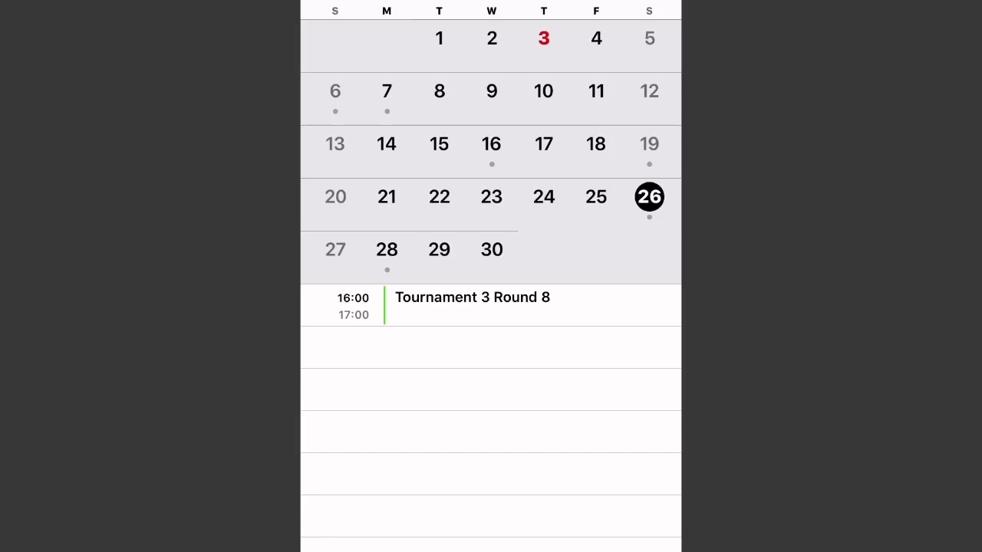
{"action": "left_click", "coordinate": [387, 249]}
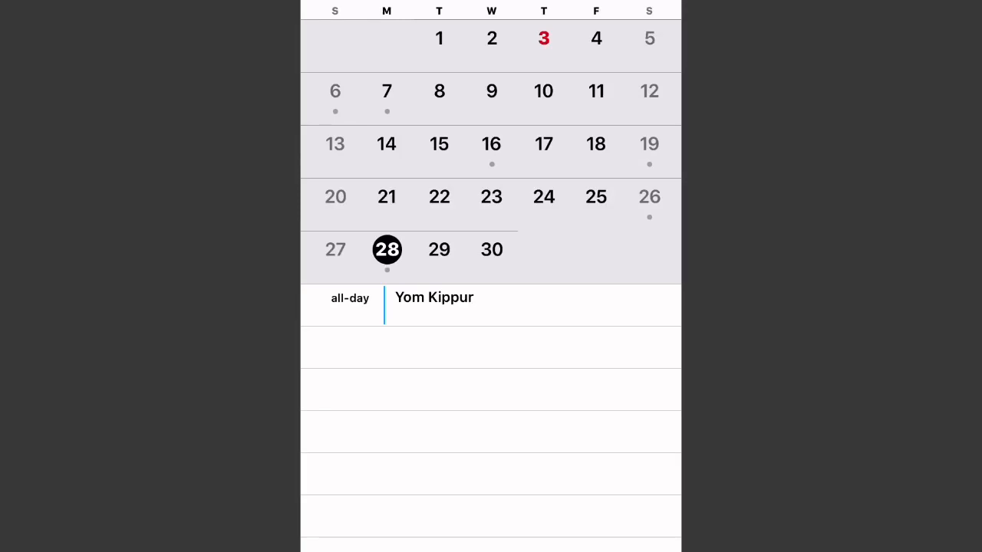